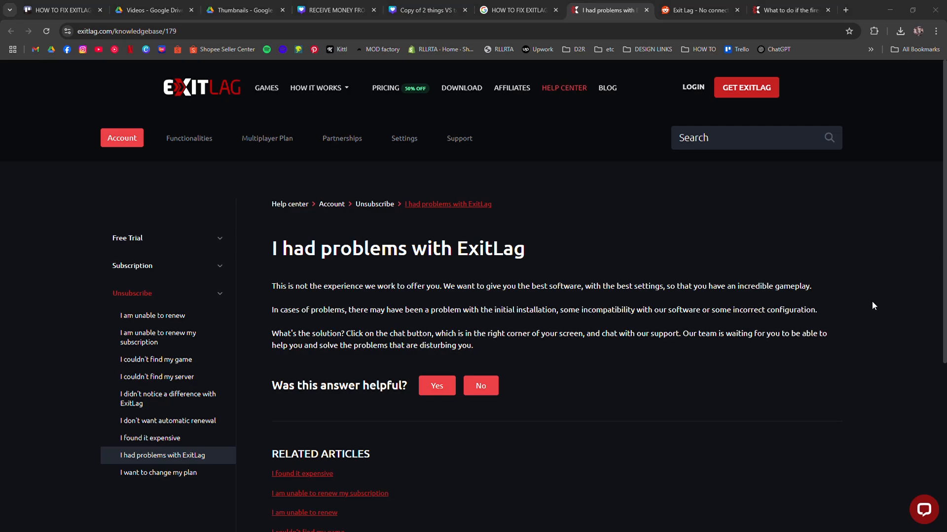
pyautogui.moveTo(576, 355)
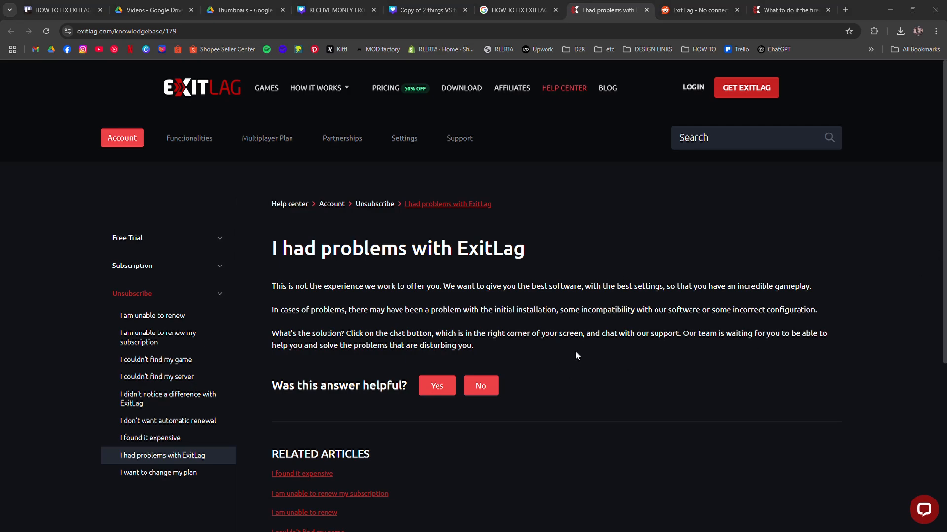
pyautogui.moveTo(658, 458)
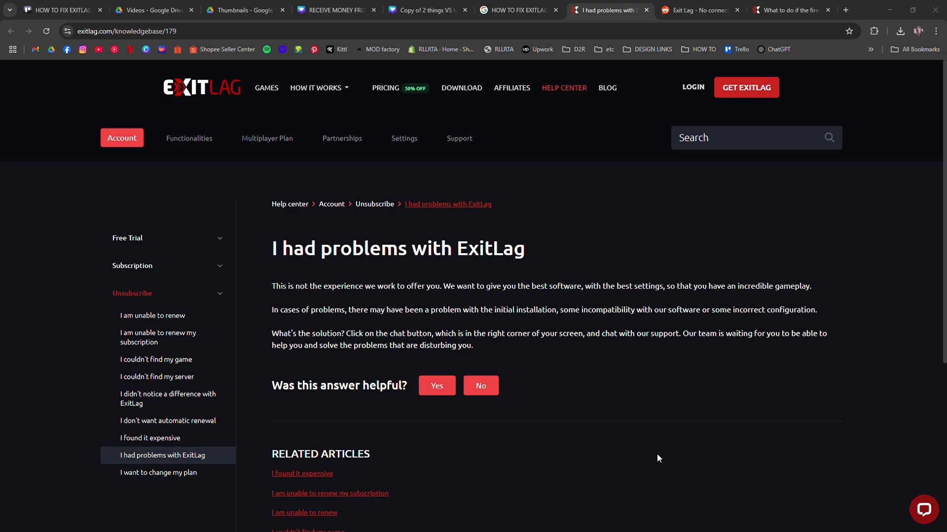
pyautogui.moveTo(546, 235)
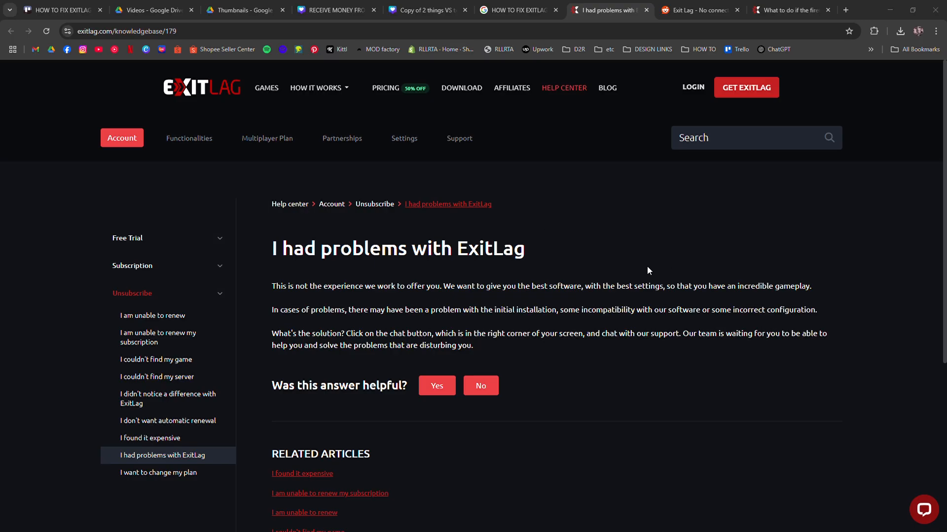
pyautogui.moveTo(551, 251)
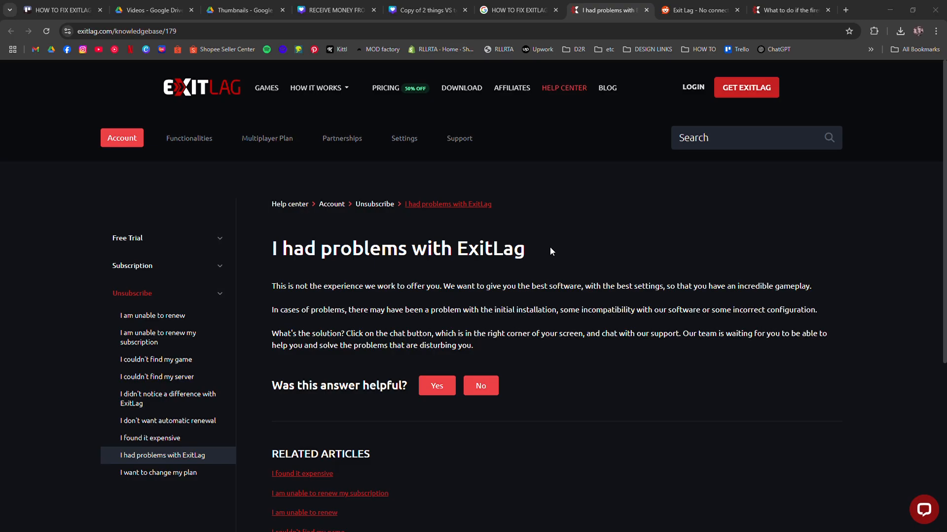
pyautogui.moveTo(550, 251)
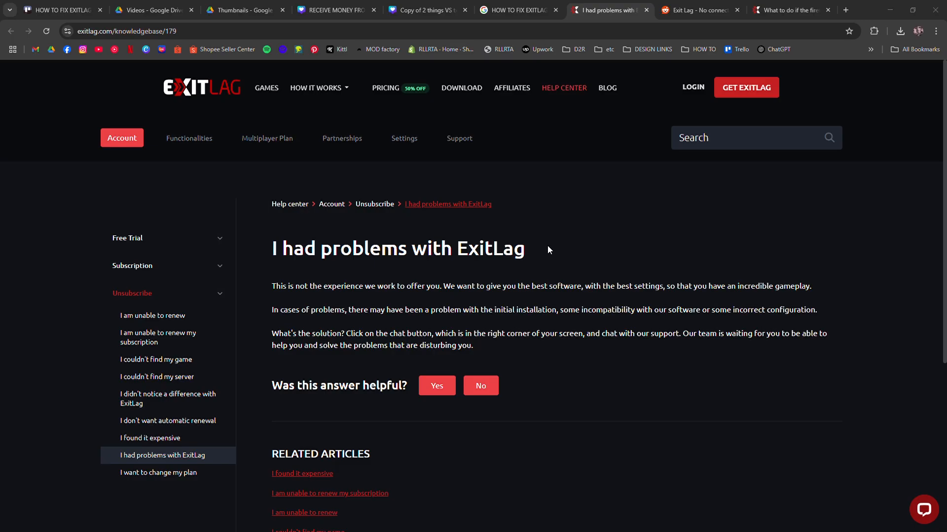
# Browse the r/Guildwars2 'Exit Lag - No connection' replies, glance at the help article, then return.
pyautogui.scroll(-3)
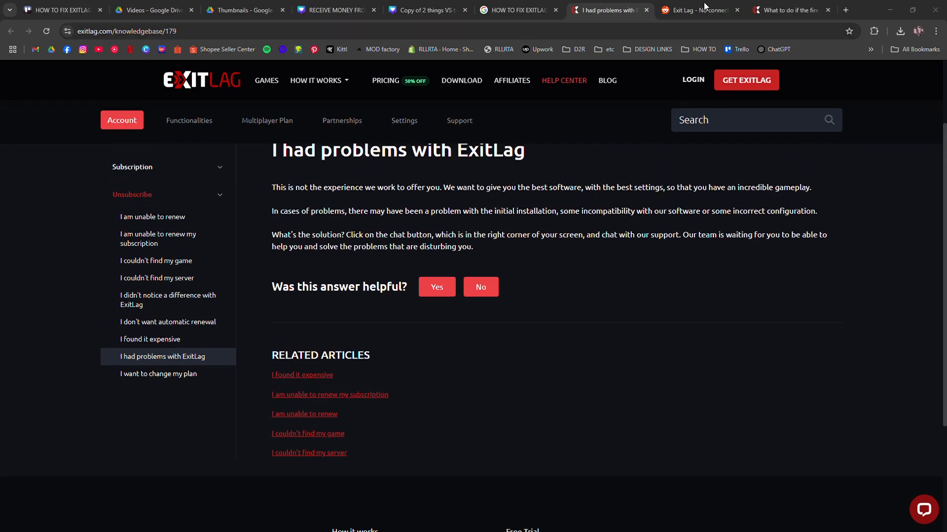
pyautogui.click(697, 10)
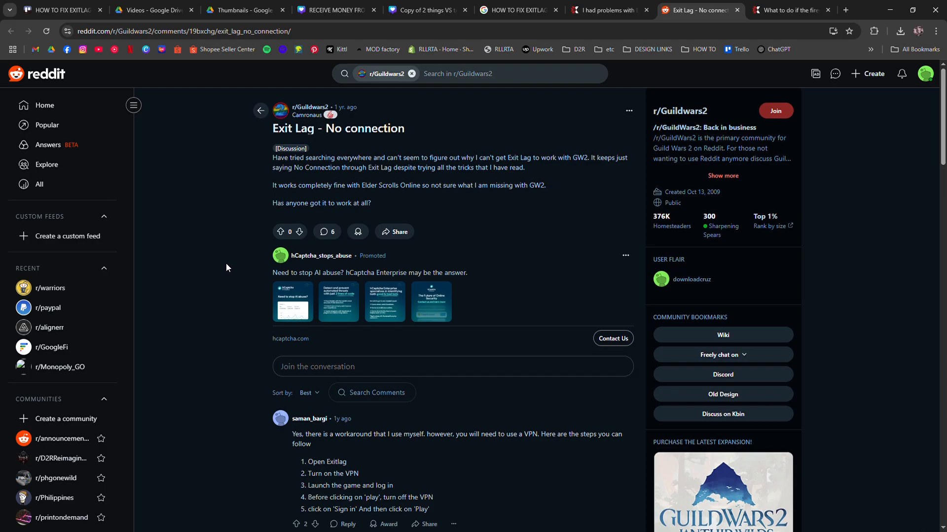
pyautogui.scroll(-3)
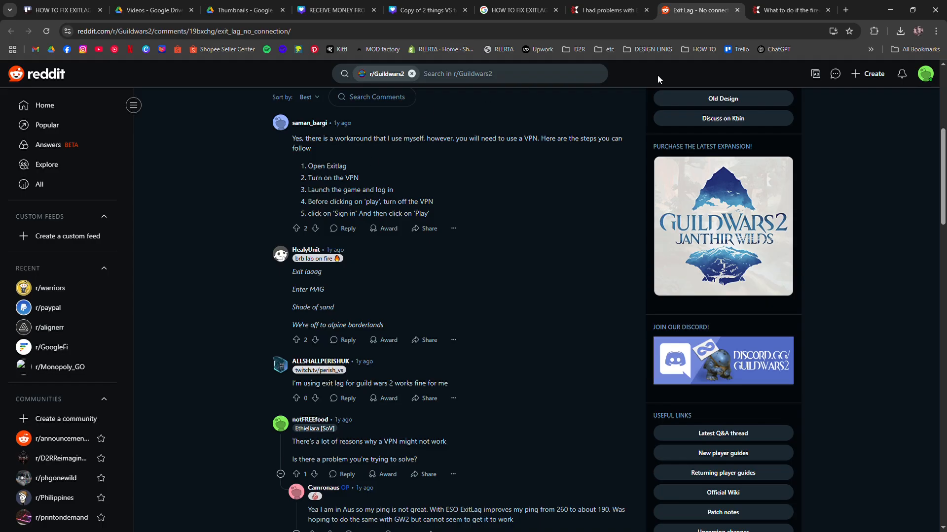
pyautogui.click(788, 10)
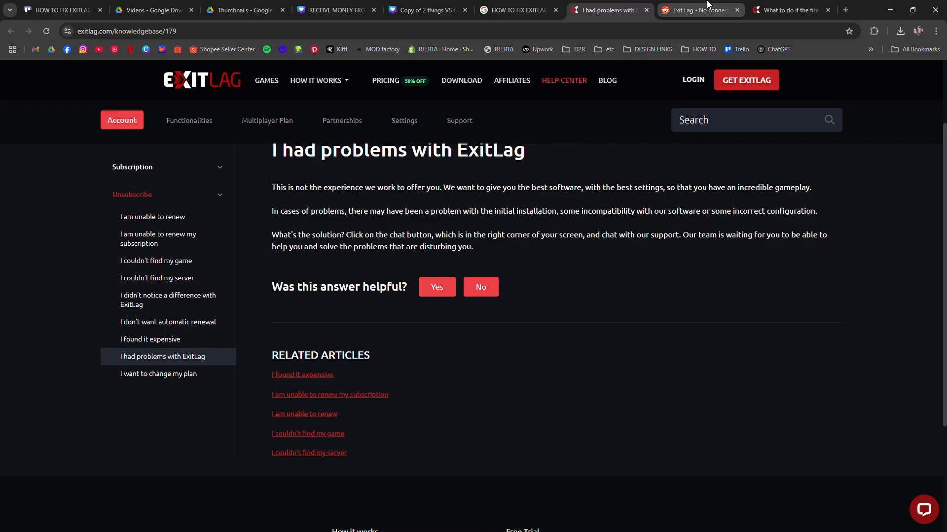
pyautogui.click(694, 10)
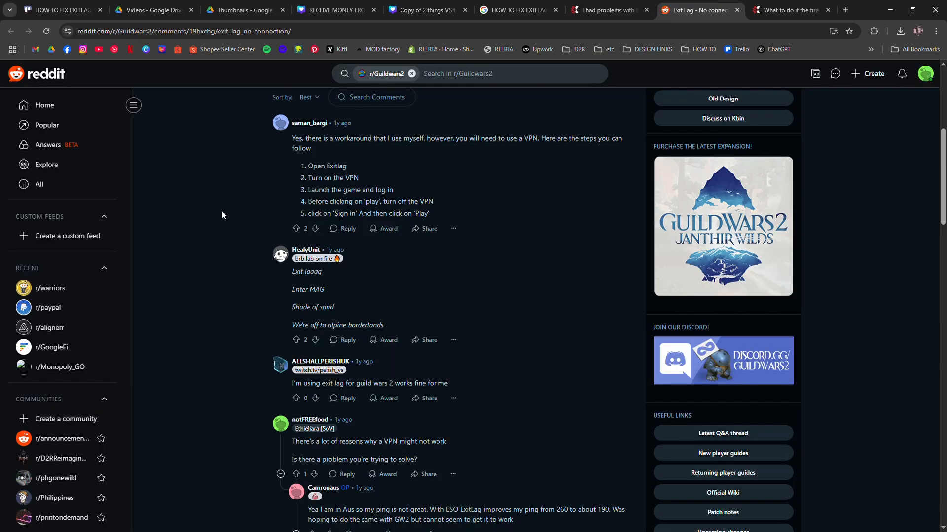